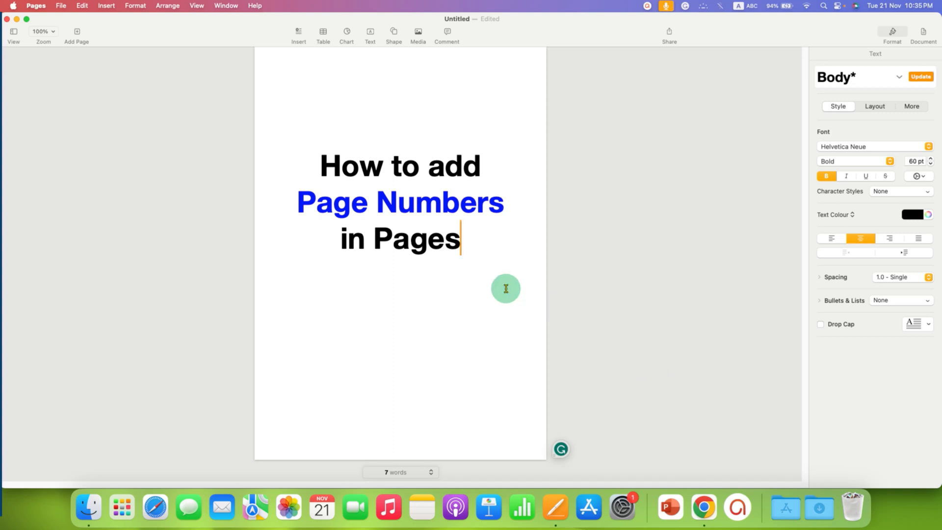
{"action": "mouse_move", "coordinate": [518, 86]}
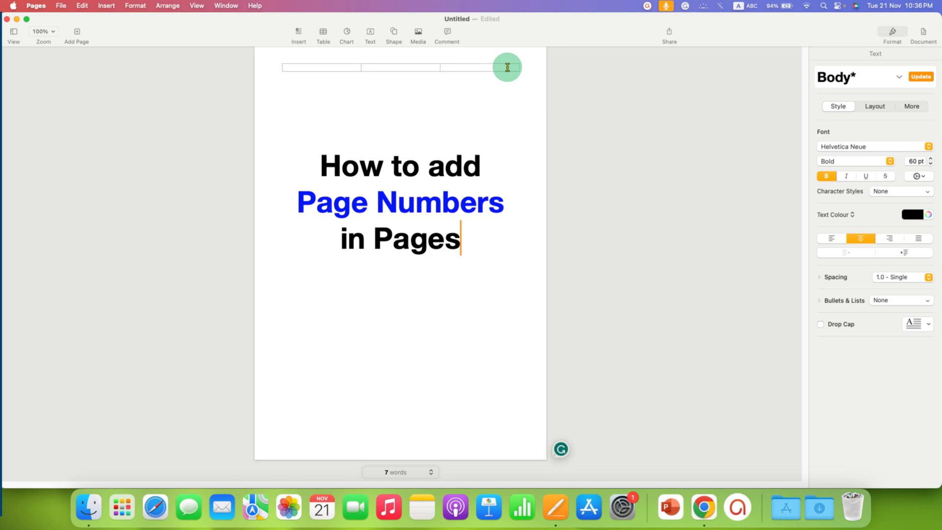
{"action": "mouse_move", "coordinate": [379, 60]}
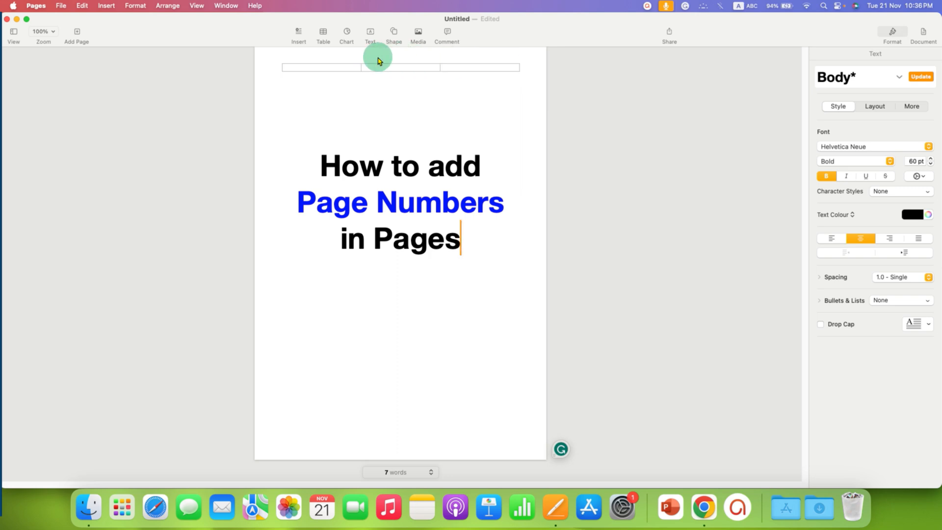
{"action": "mouse_move", "coordinate": [336, 65]}
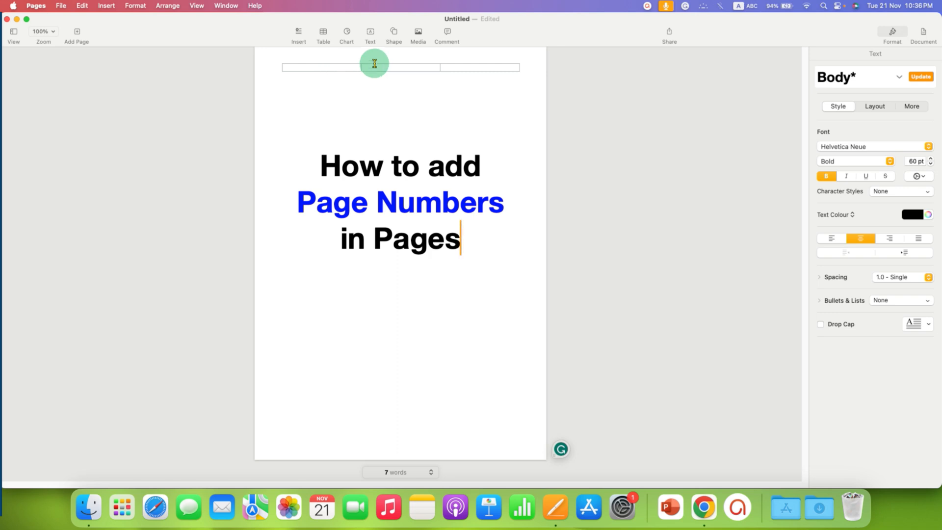
{"action": "mouse_move", "coordinate": [479, 67]}
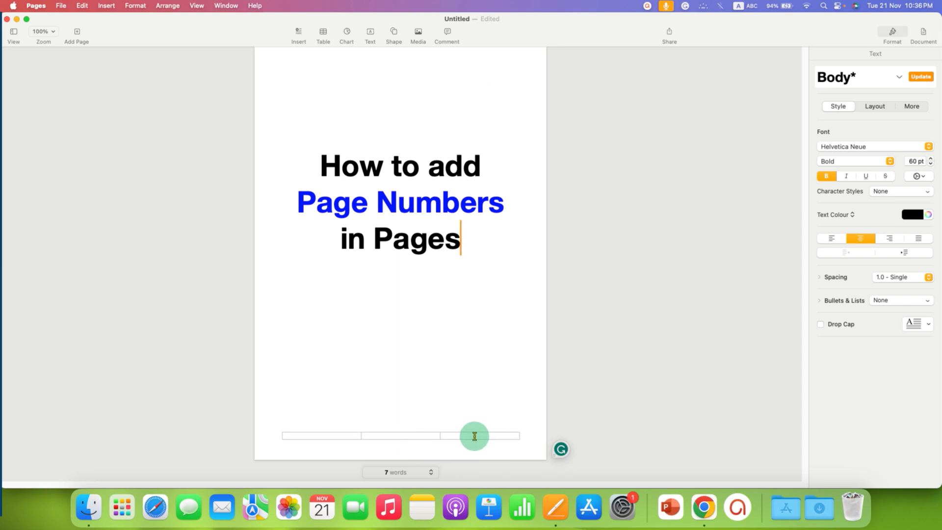
{"action": "mouse_move", "coordinate": [417, 434]}
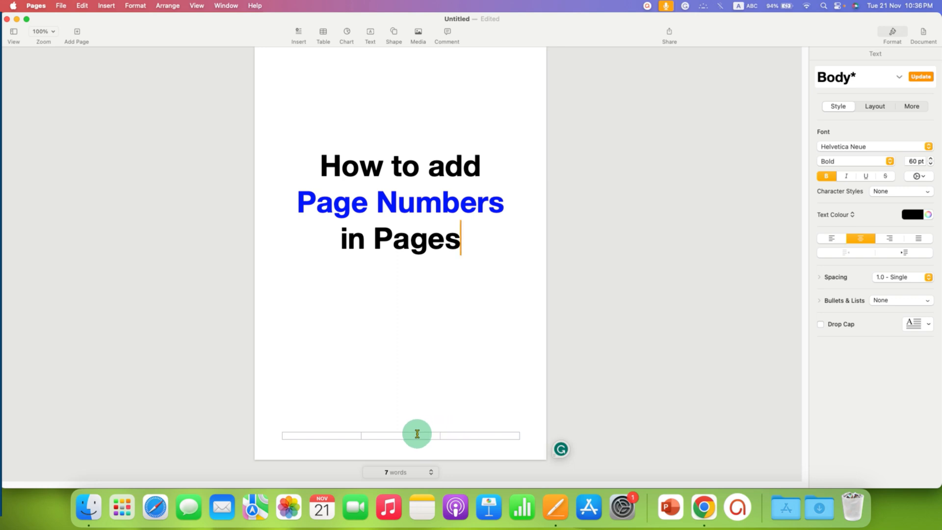
Activate the middle footer box so the Insert Page Number option appears
{"action": "left_click", "coordinate": [400, 435]}
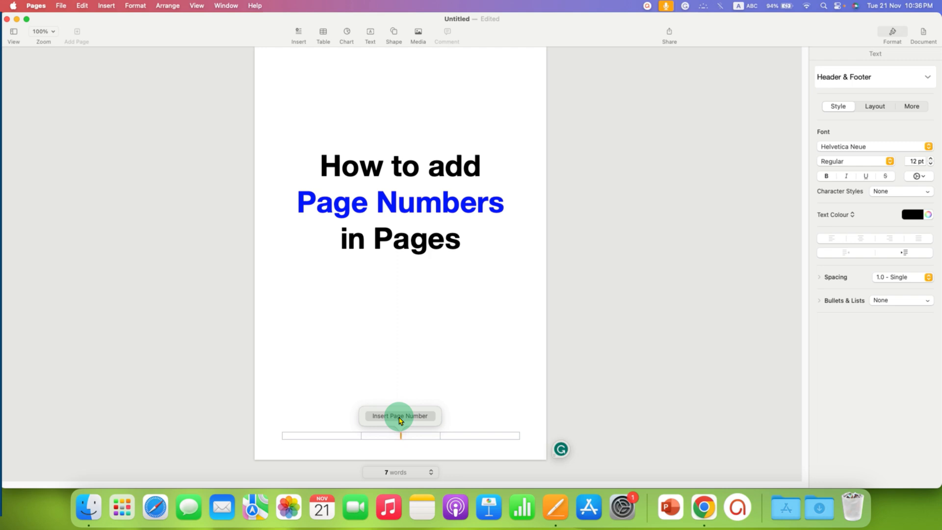
Insert a page number in the 'Page 1' format into the middle footer
{"action": "left_click", "coordinate": [399, 415]}
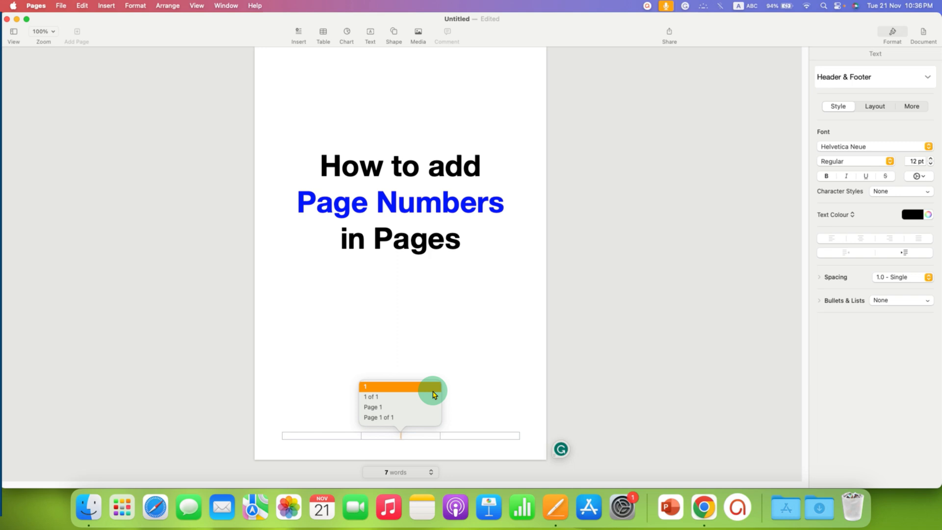
{"action": "mouse_move", "coordinate": [398, 391]}
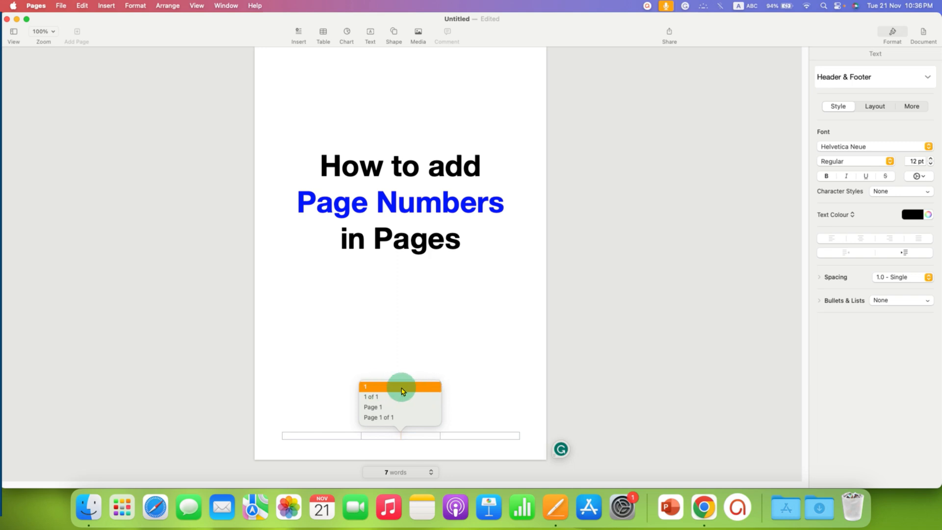
{"action": "mouse_move", "coordinate": [397, 407]}
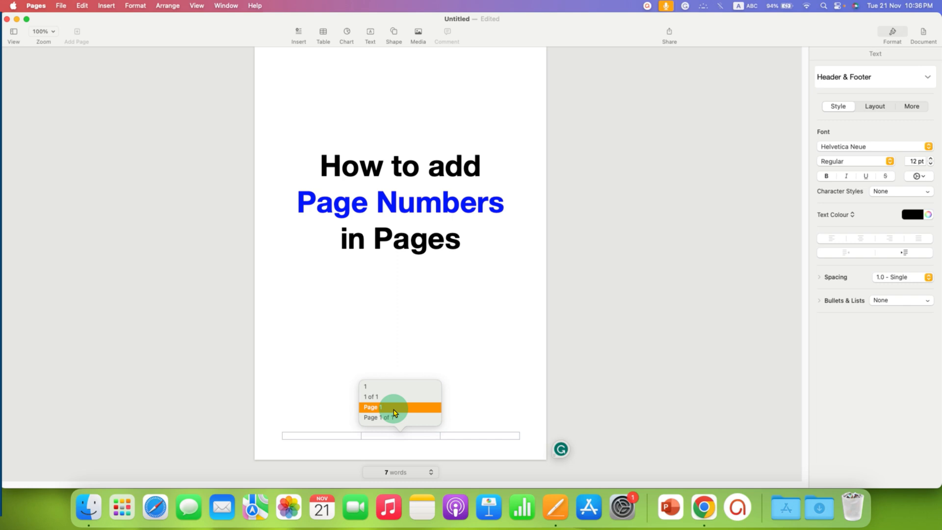
{"action": "left_click", "coordinate": [373, 406]}
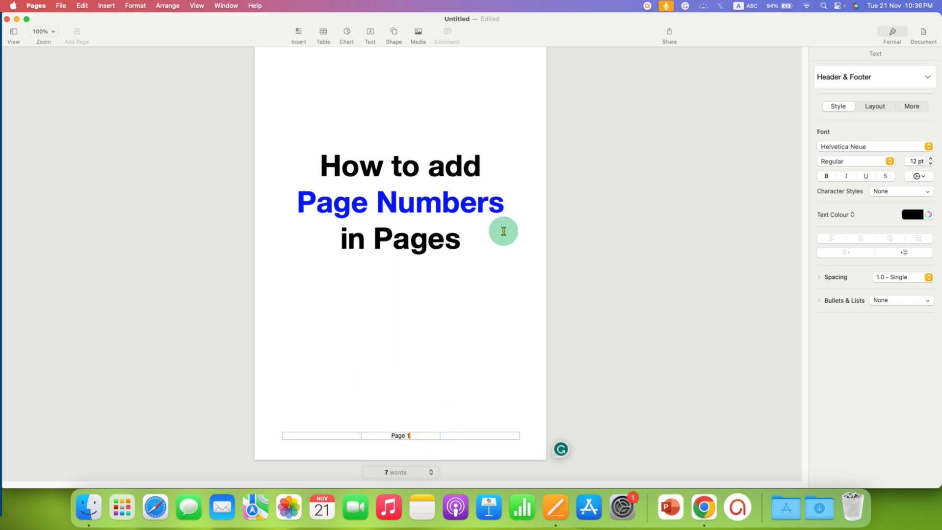
Return to the body text and scroll down to check the centred Page 1 footer
{"action": "left_click", "coordinate": [400, 382]}
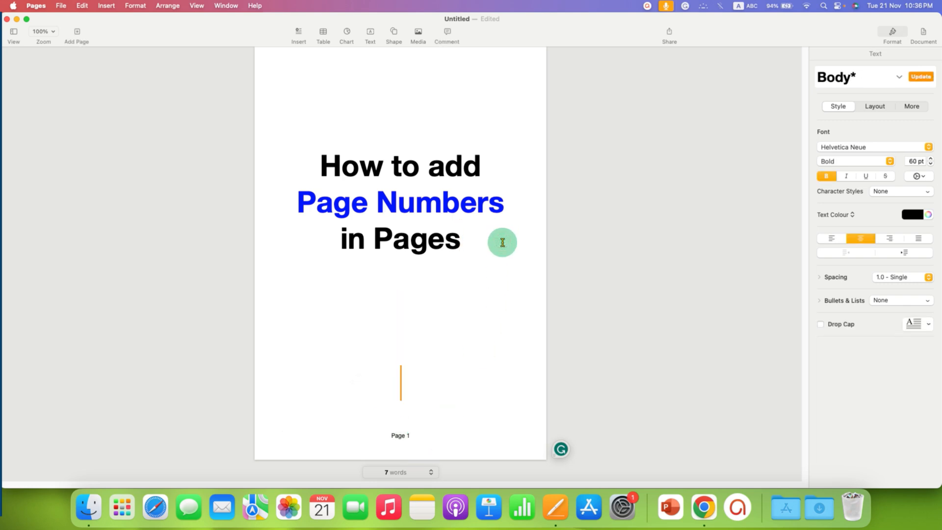
{"action": "scroll", "scroll_direction": "down", "scroll_amount": 3}
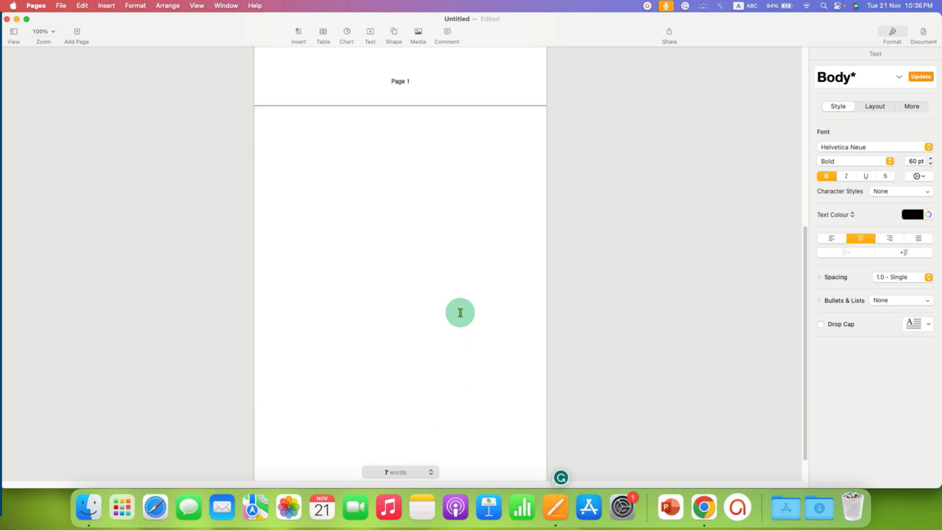